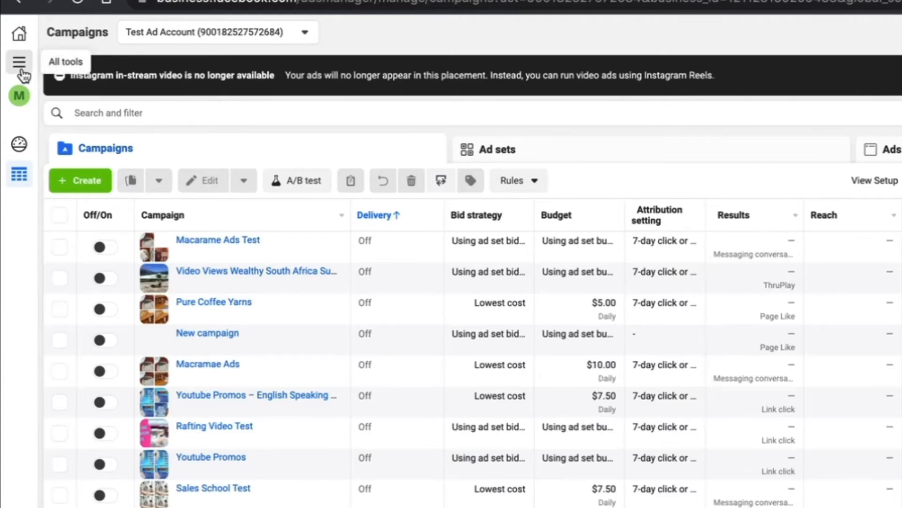
# Open Business settings from the All tools menu in Ads Manager
pyautogui.click(19, 61)
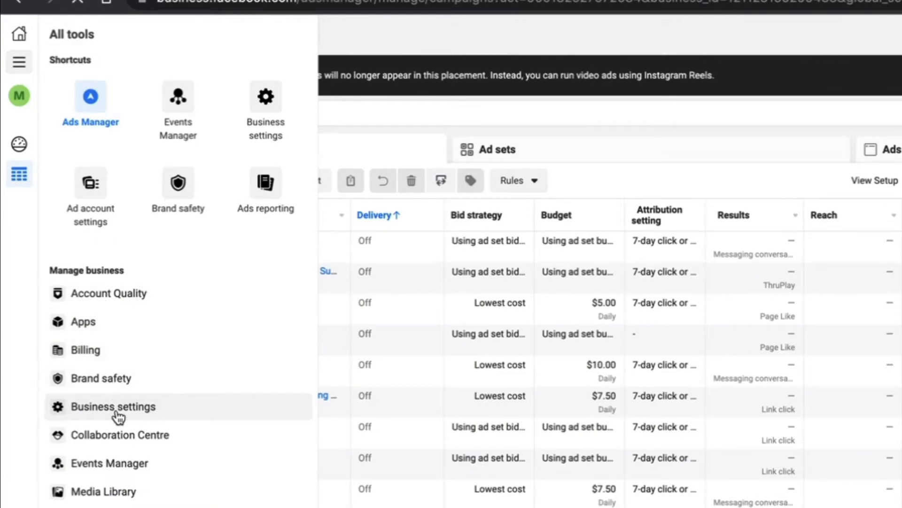
pyautogui.click(114, 406)
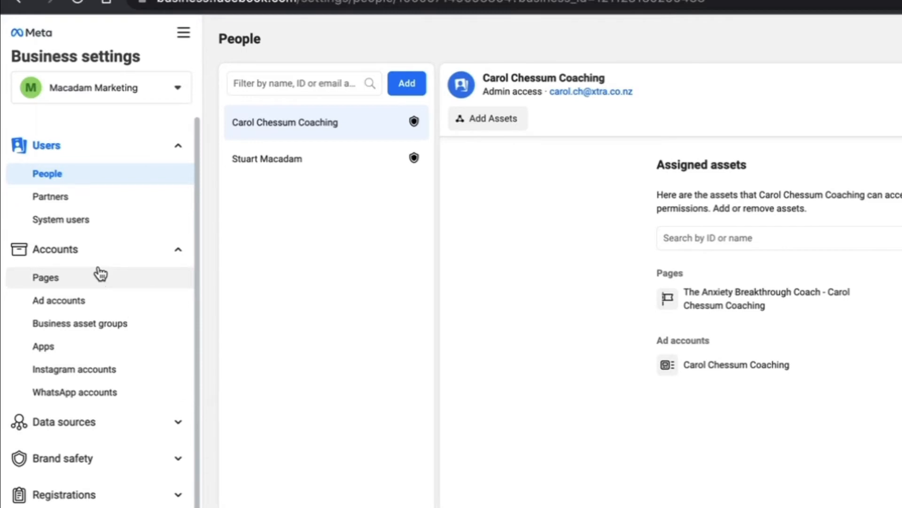
# Scroll the settings sidebar and open the Business info page
pyautogui.scroll(-3)
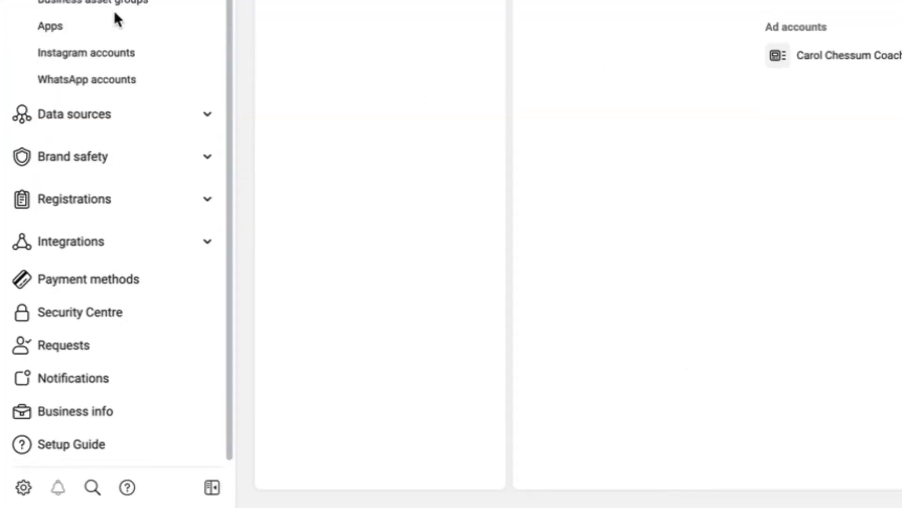
pyautogui.moveTo(109, 121)
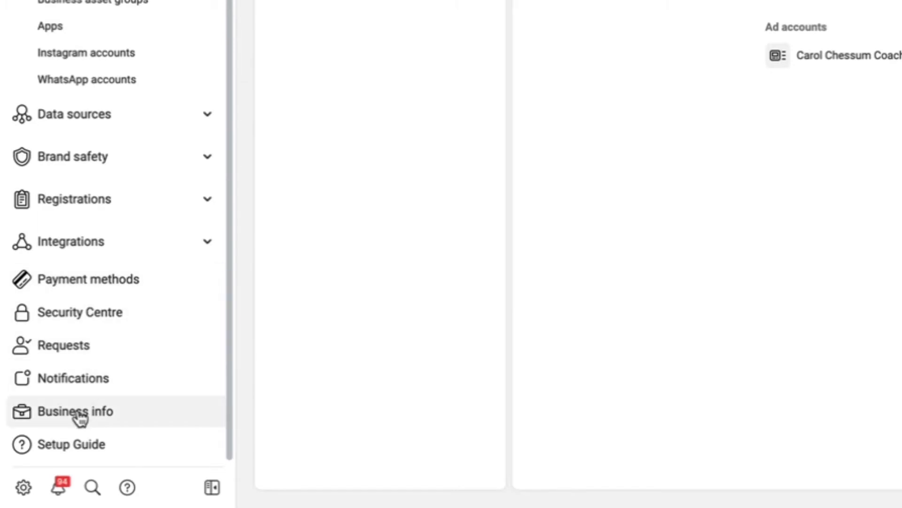
pyautogui.click(75, 411)
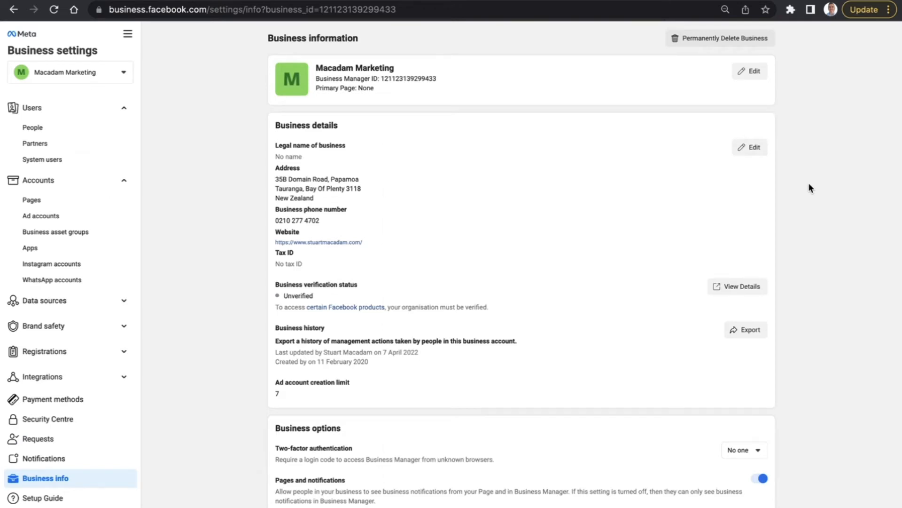
# Scroll down the Business info page to the My Info section
pyautogui.scroll(-3)
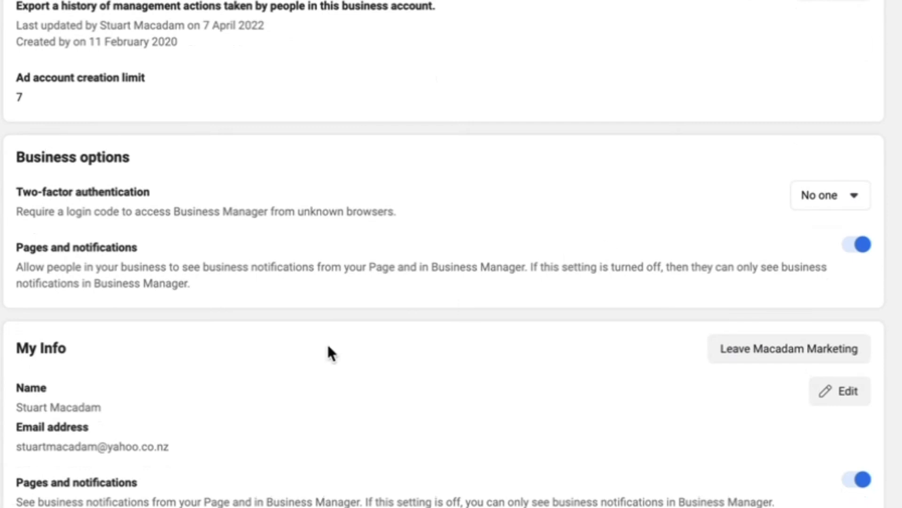
pyautogui.moveTo(16, 321)
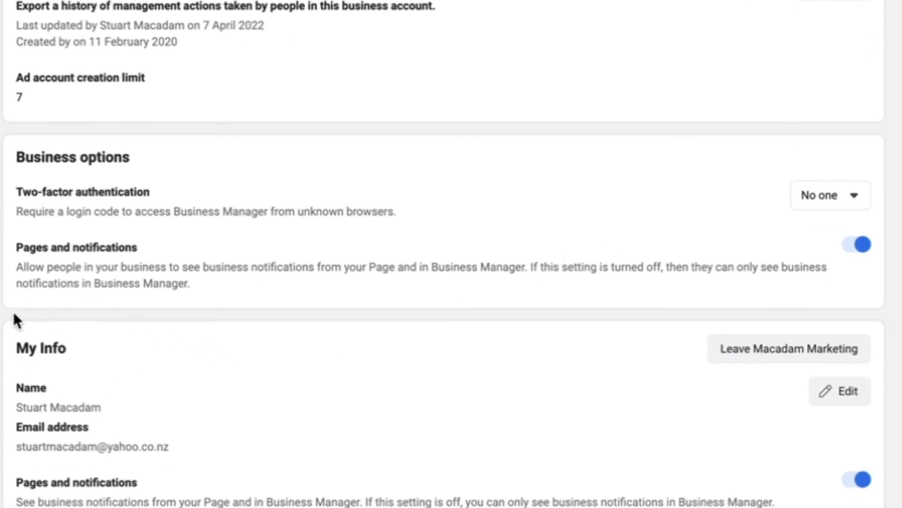
pyautogui.moveTo(416, 405)
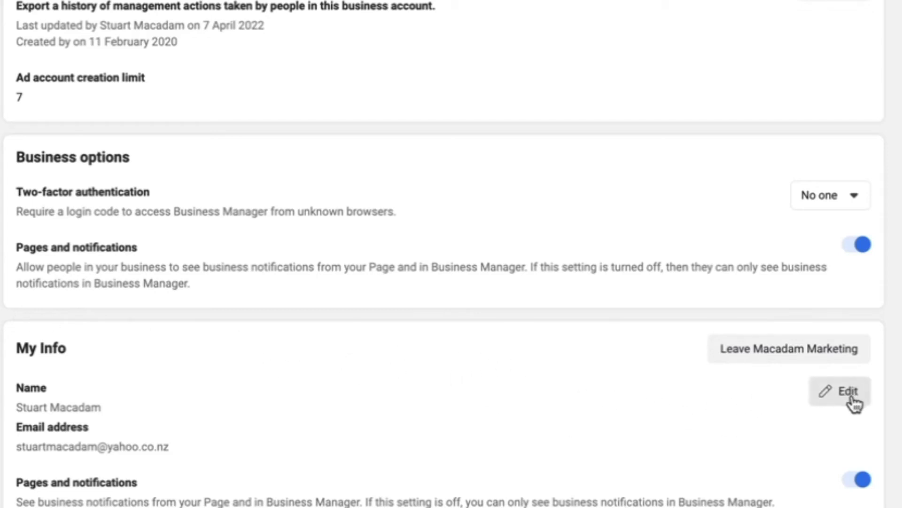
pyautogui.click(840, 391)
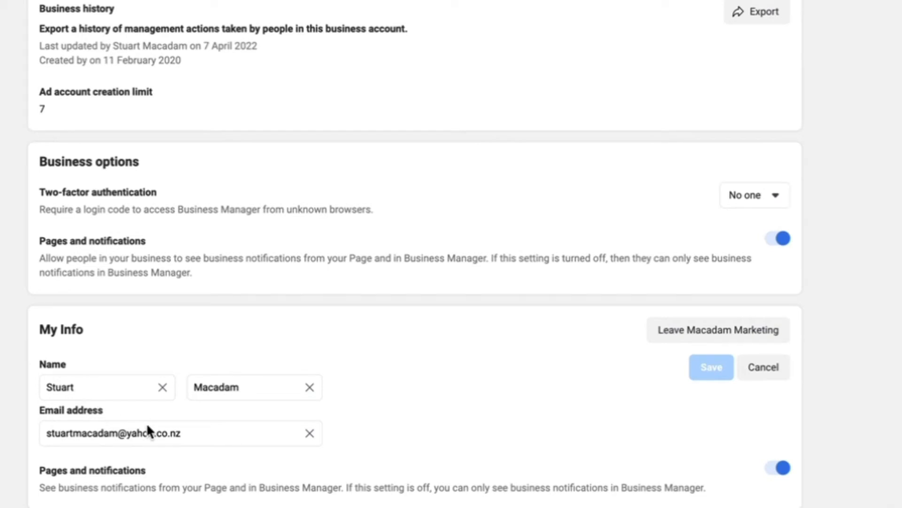
pyautogui.click(181, 433)
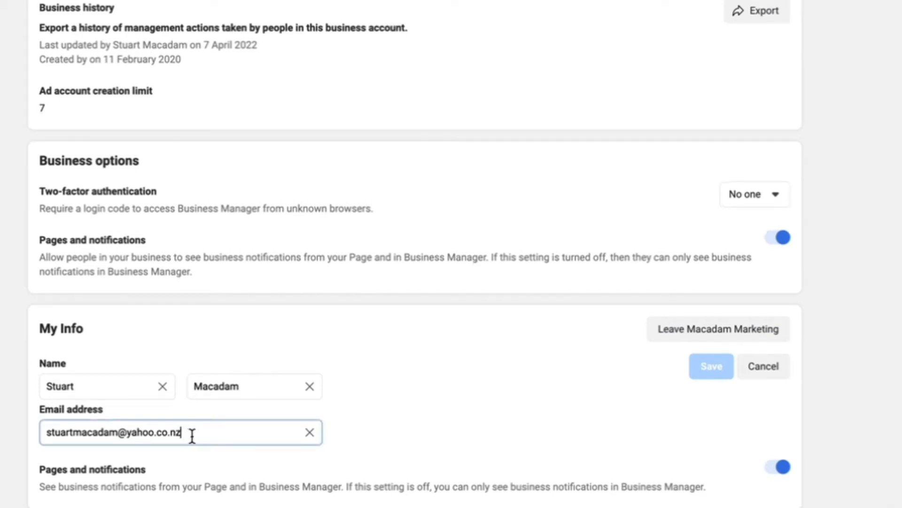
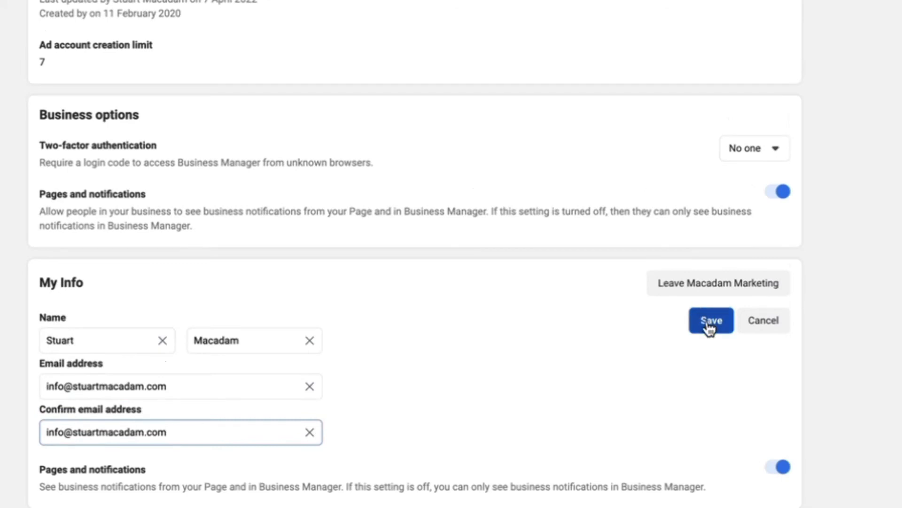
pyautogui.click(710, 320)
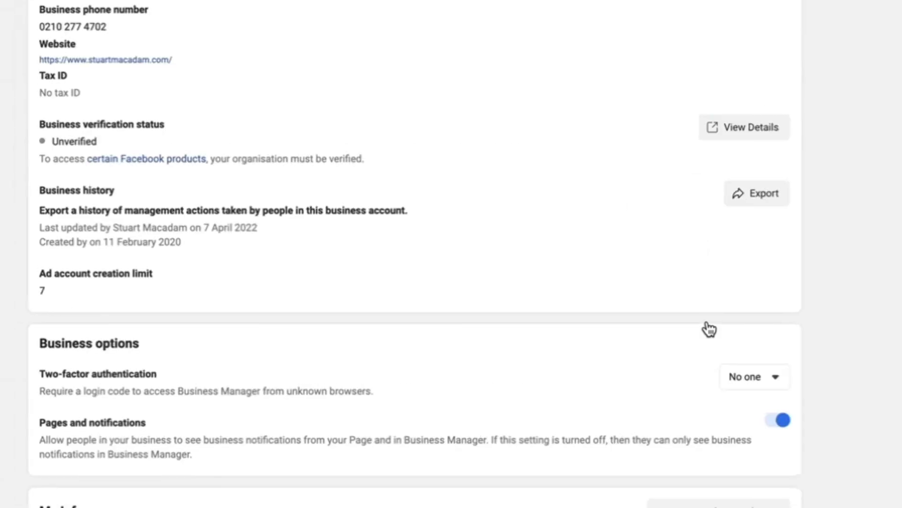
pyautogui.scroll(-3)
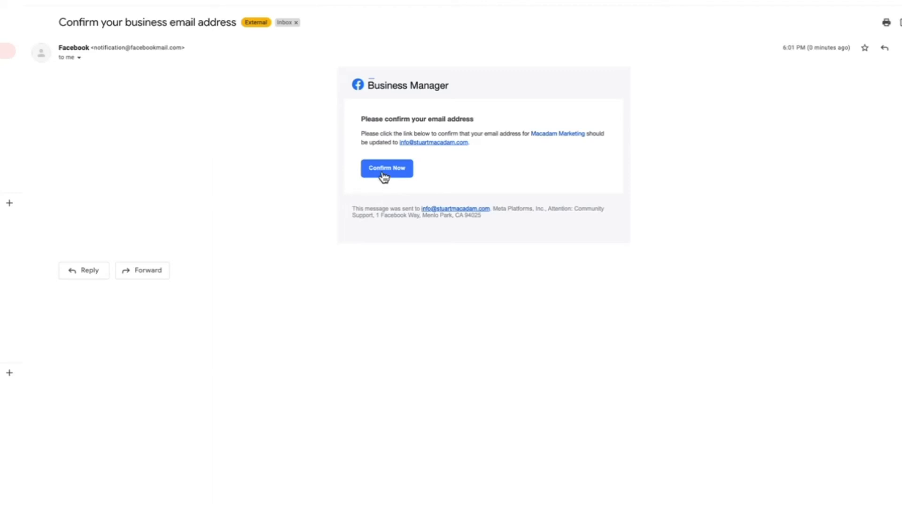
# Click Confirm Now in the Gmail message to verify the new email address
pyautogui.click(386, 168)
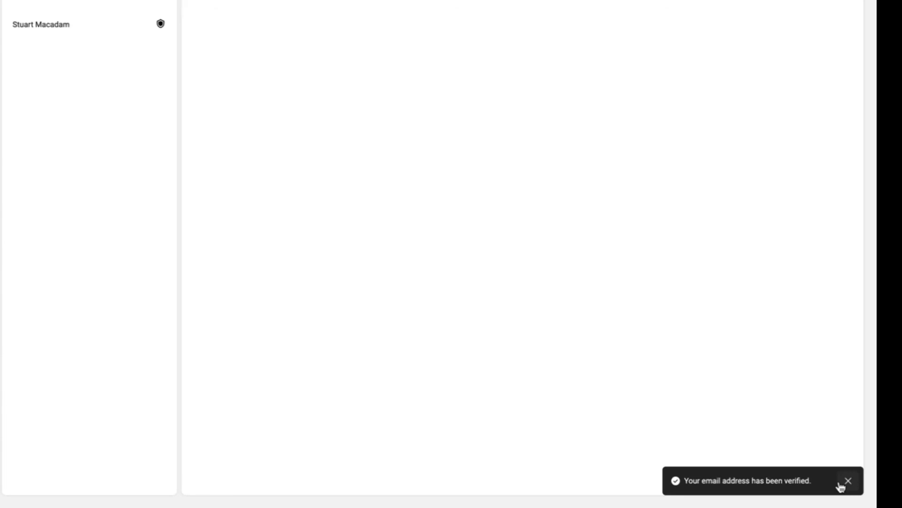